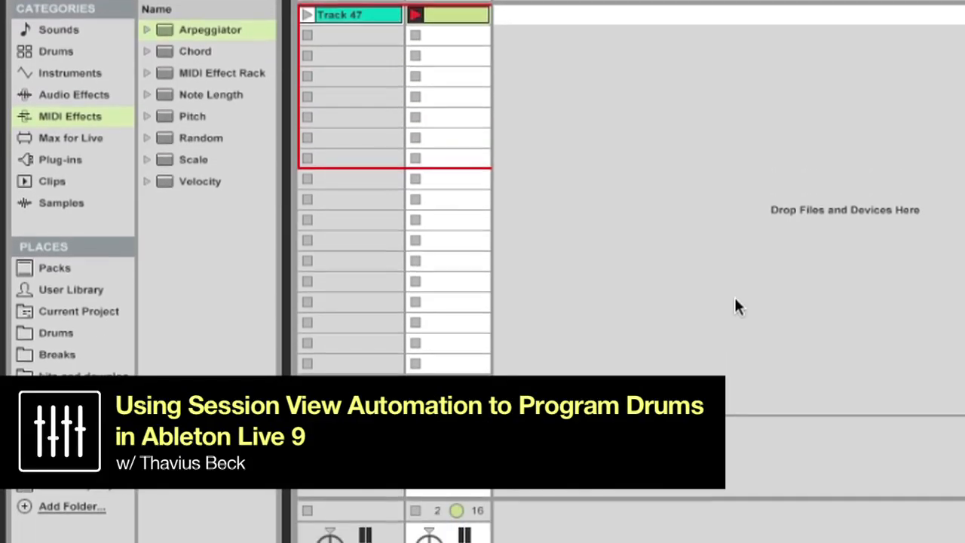
Scroll to show the Track 47 drum break's waveform and warp markers in Clip View
scroll("down", 3)
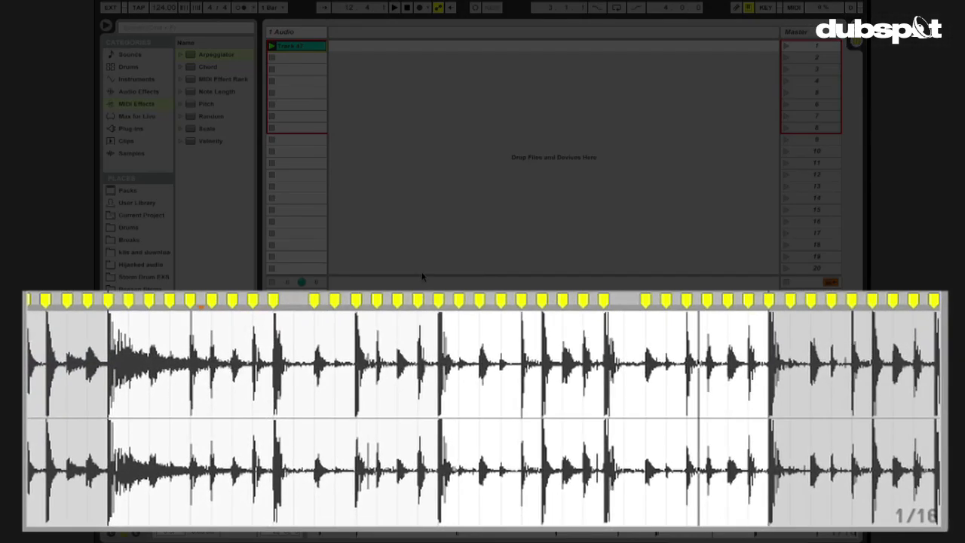
mouse_move(400, 380)
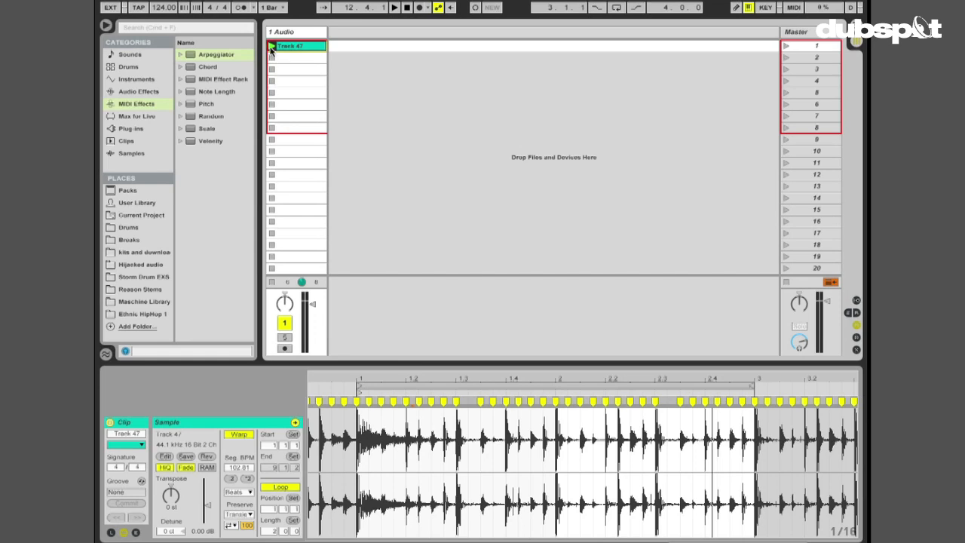
left_click(395, 8)
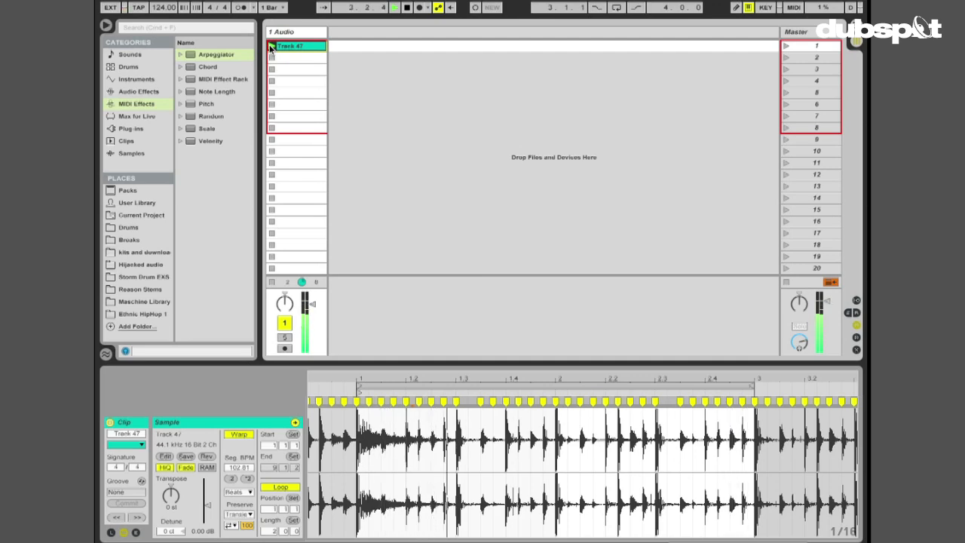
left_click(394, 8)
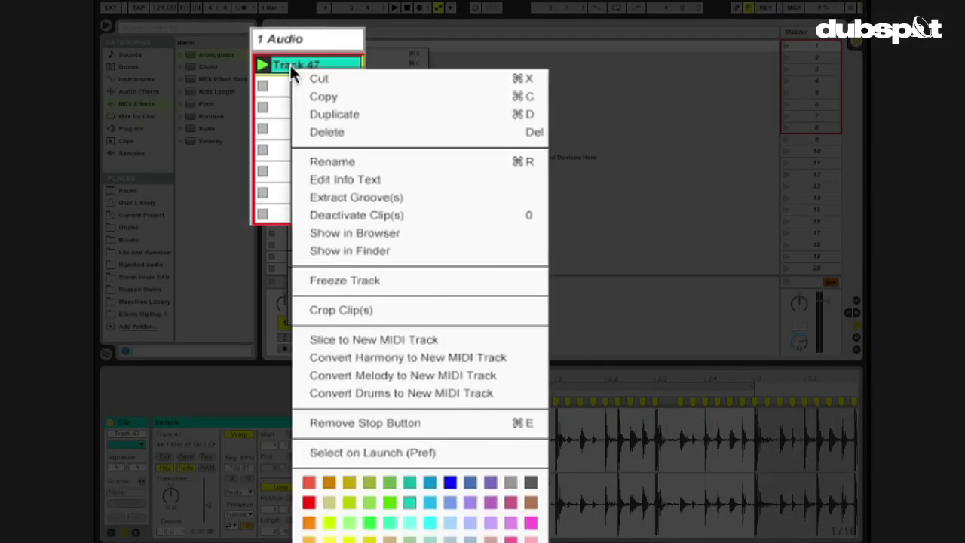
mouse_move(362, 339)
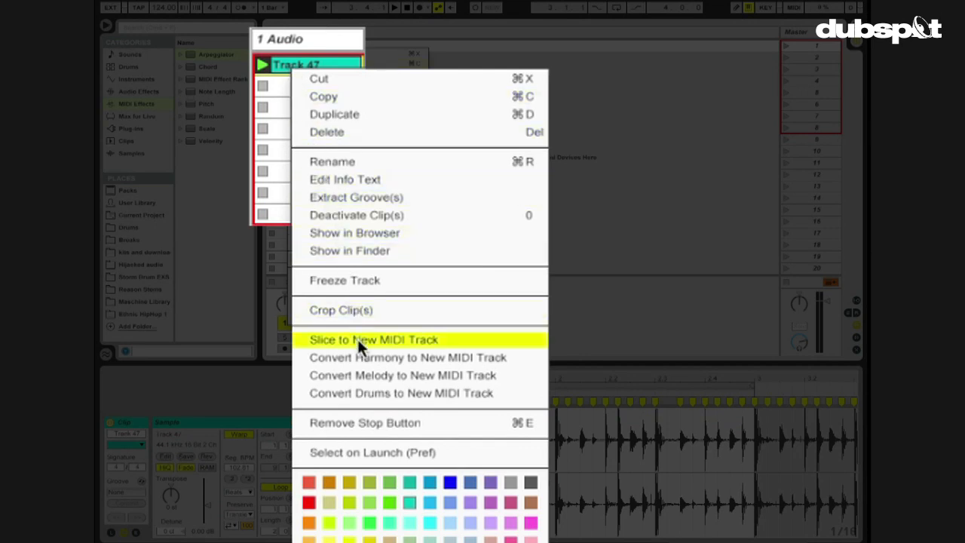
mouse_move(377, 348)
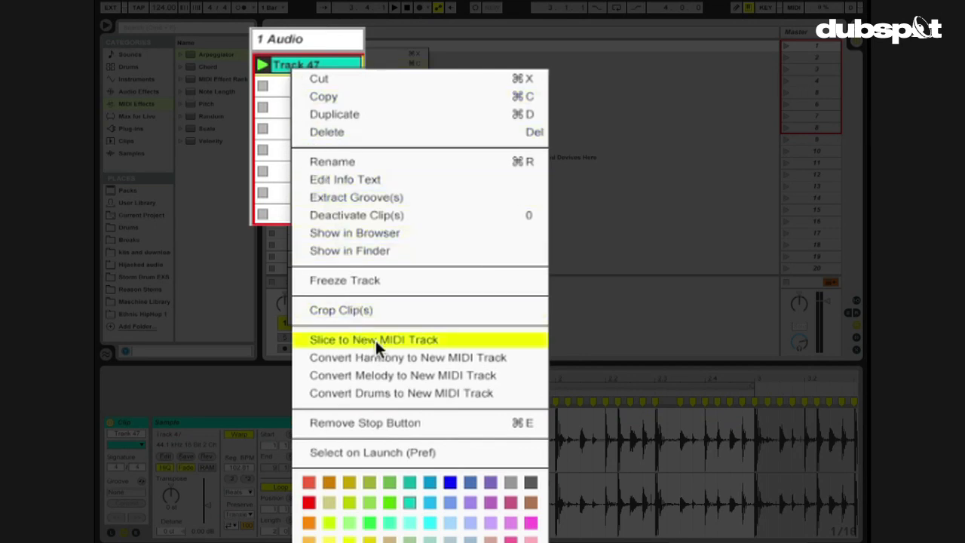
mouse_move(377, 358)
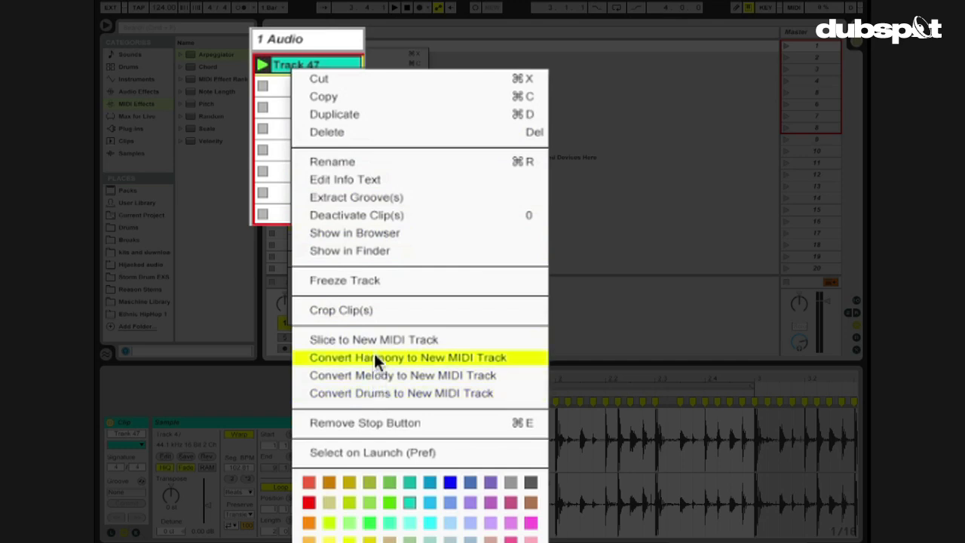
Slice the drum break to a new MIDI track using the custom slicing preset
left_click(373, 340)
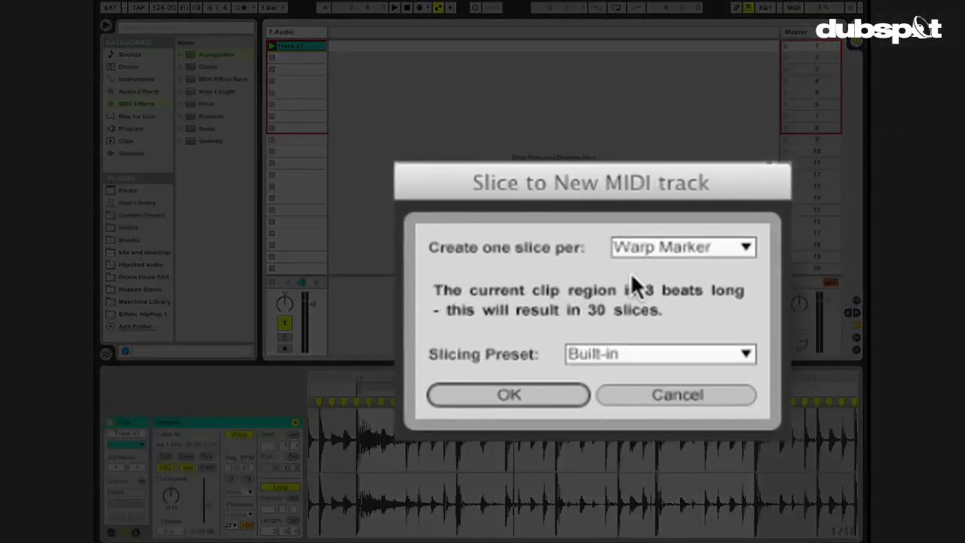
mouse_move(693, 366)
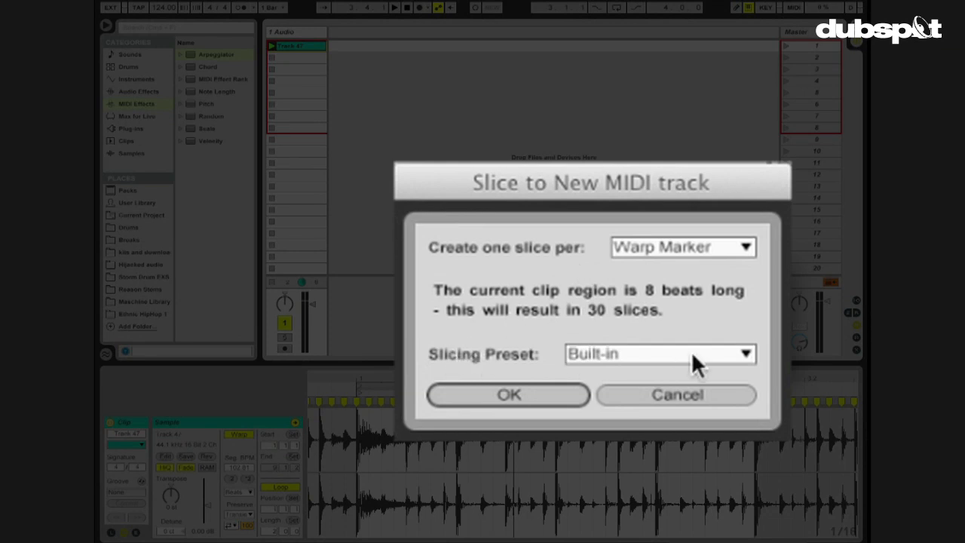
left_click(659, 353)
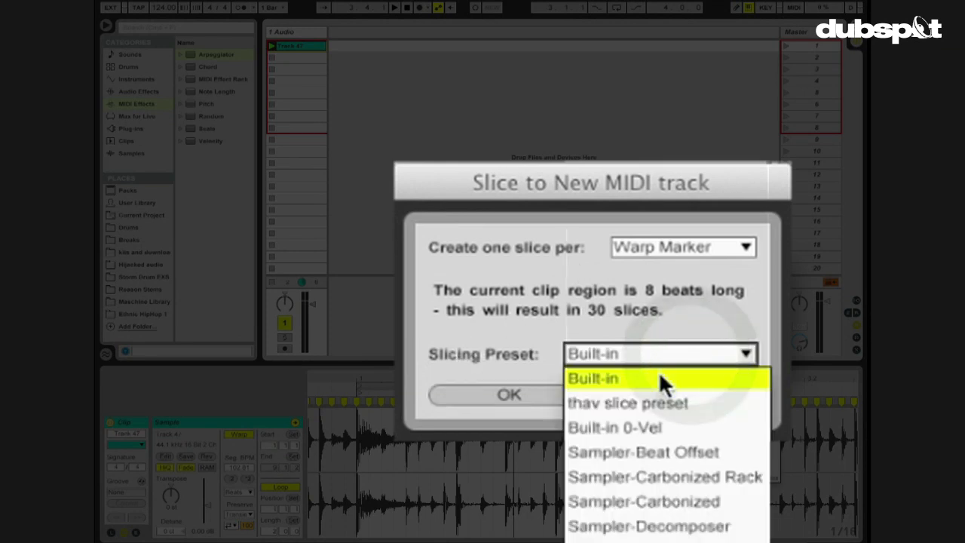
left_click(628, 403)
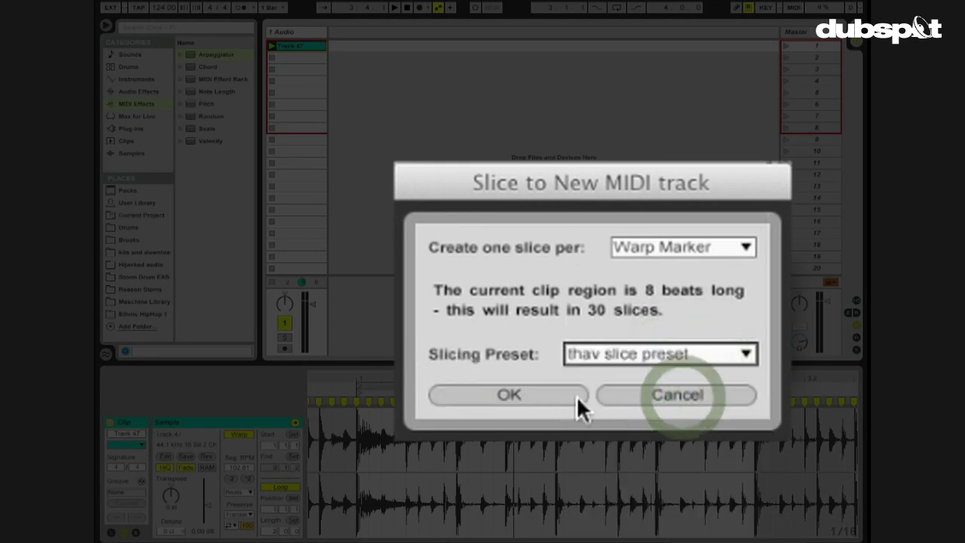
left_click(508, 394)
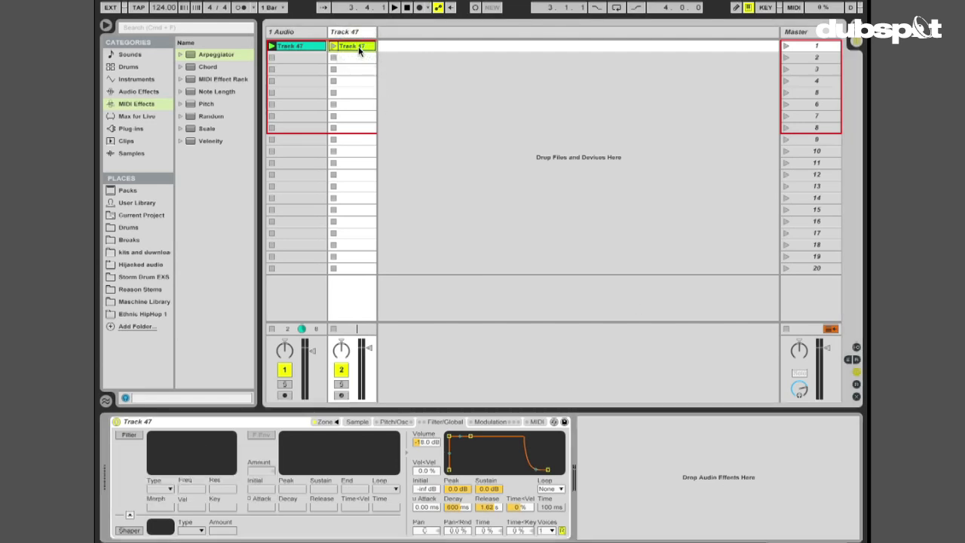
Select the generated sliced clip on the new MIDI track for removal
left_click(353, 46)
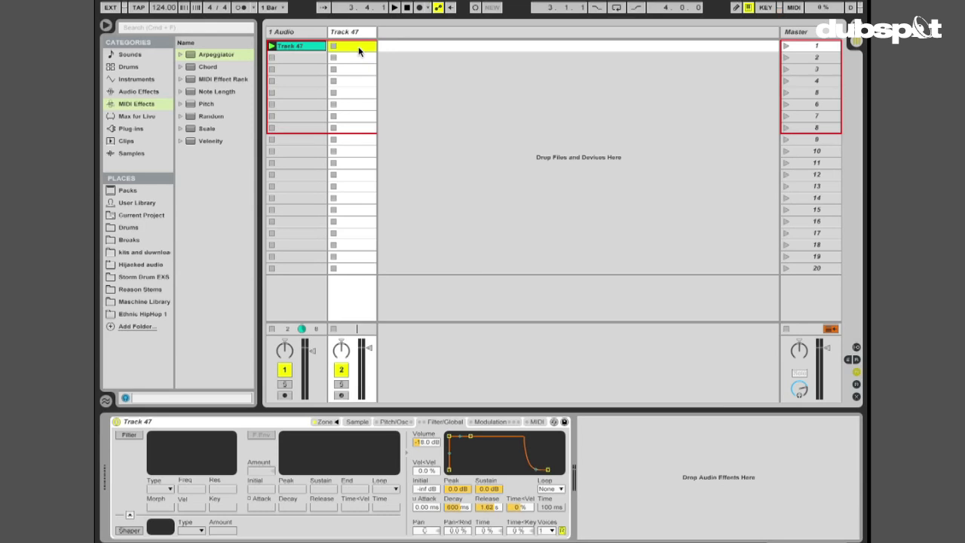
mouse_move(317, 70)
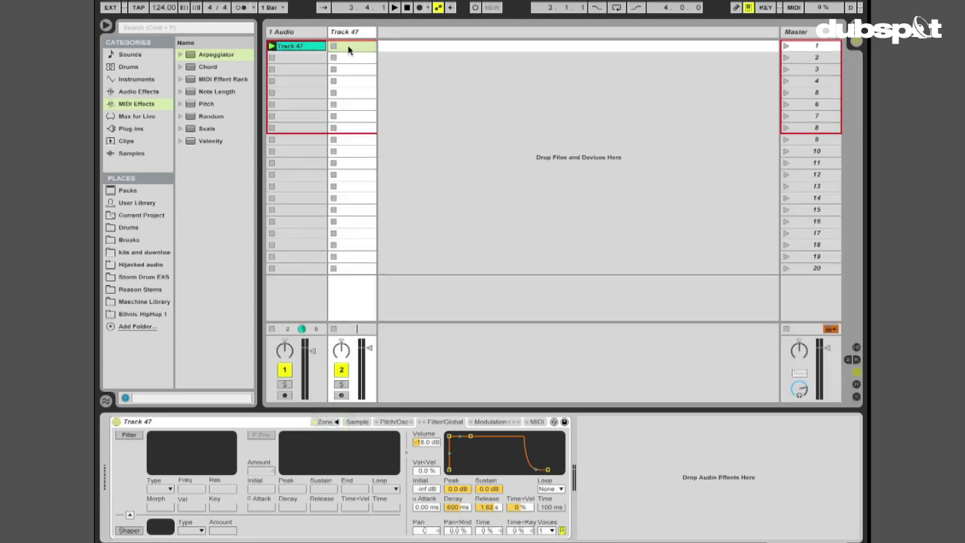
Create an empty MIDI clip, enlarge the note editor, and draw a C1 note at bar 1
double_click(352, 46)
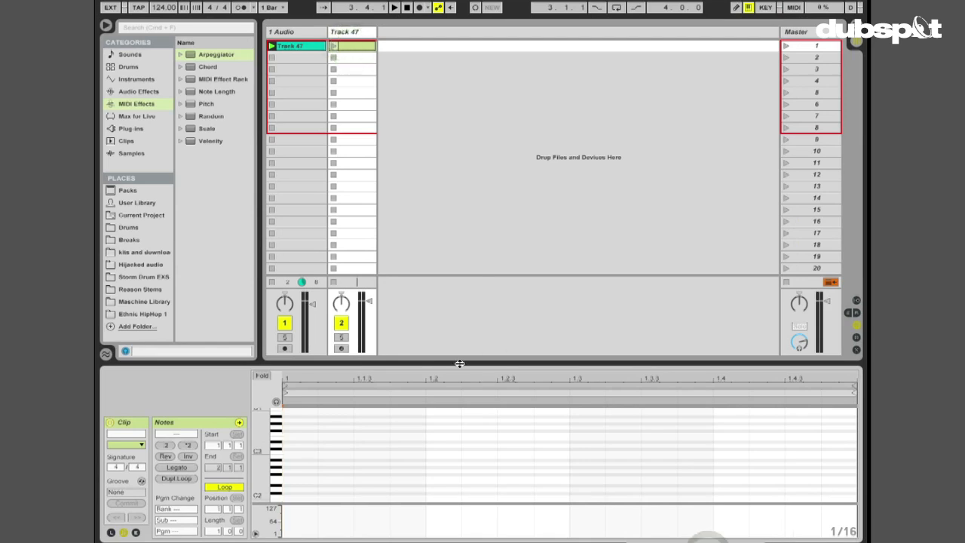
left_click_drag(459, 364, 466, 273)
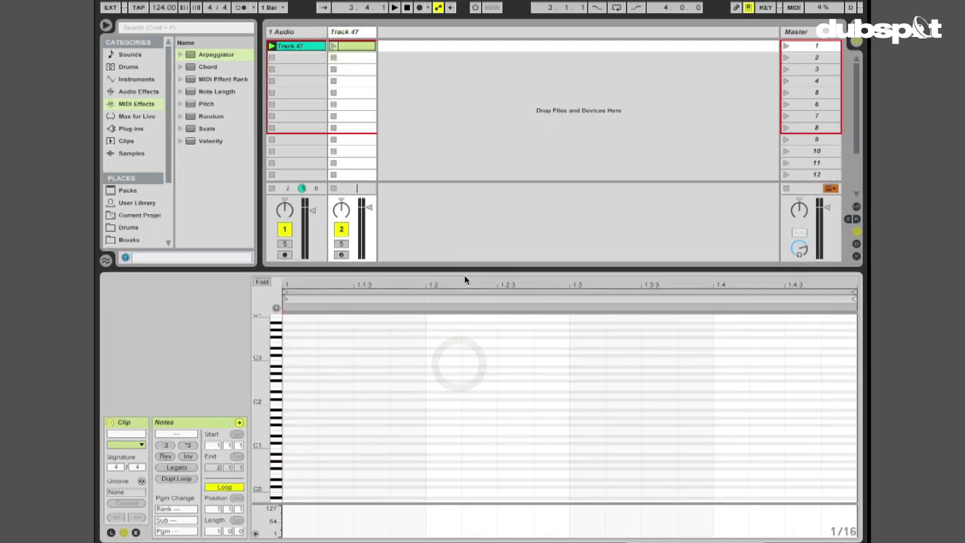
left_click(353, 46)
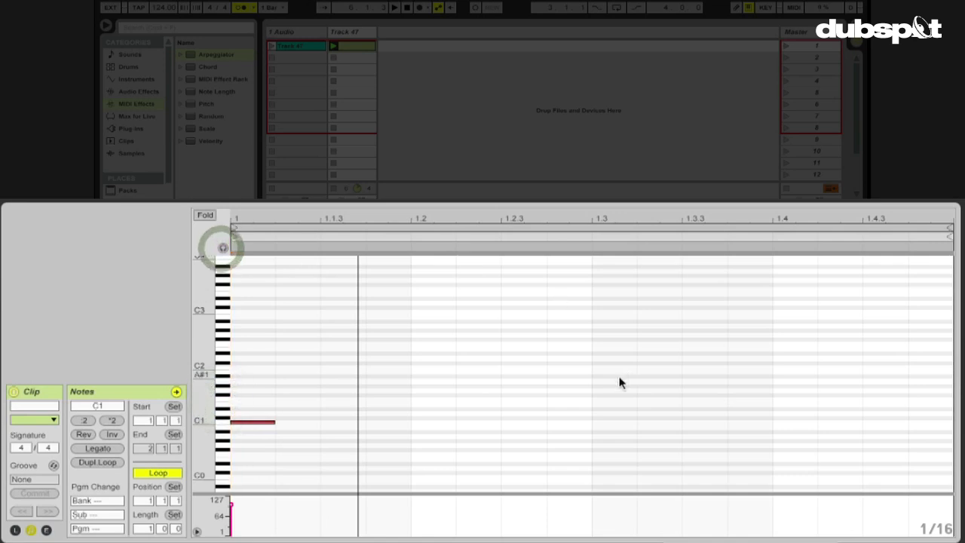
Draw slice notes through bar 1, adding a higher note after beat 2 and E1 after beat 3
left_click(607, 400)
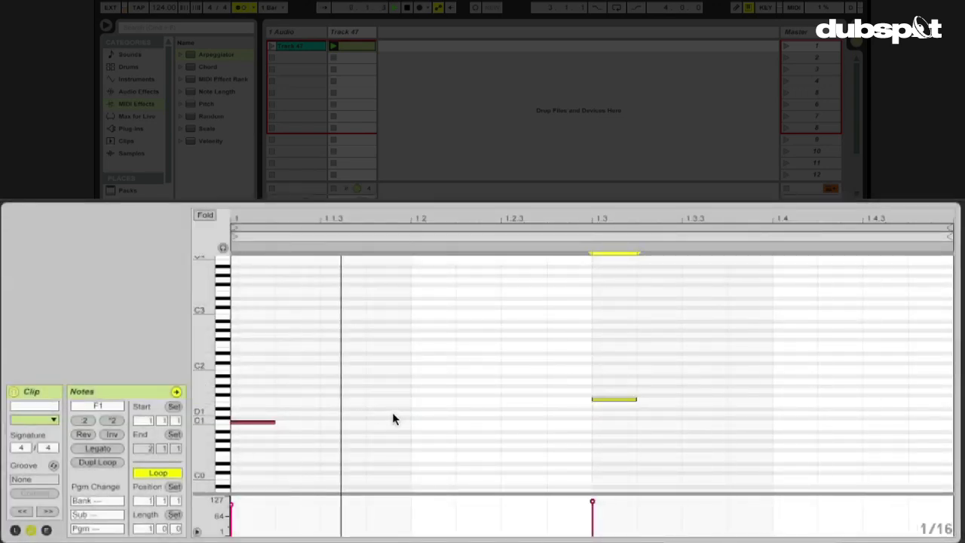
mouse_move(530, 413)
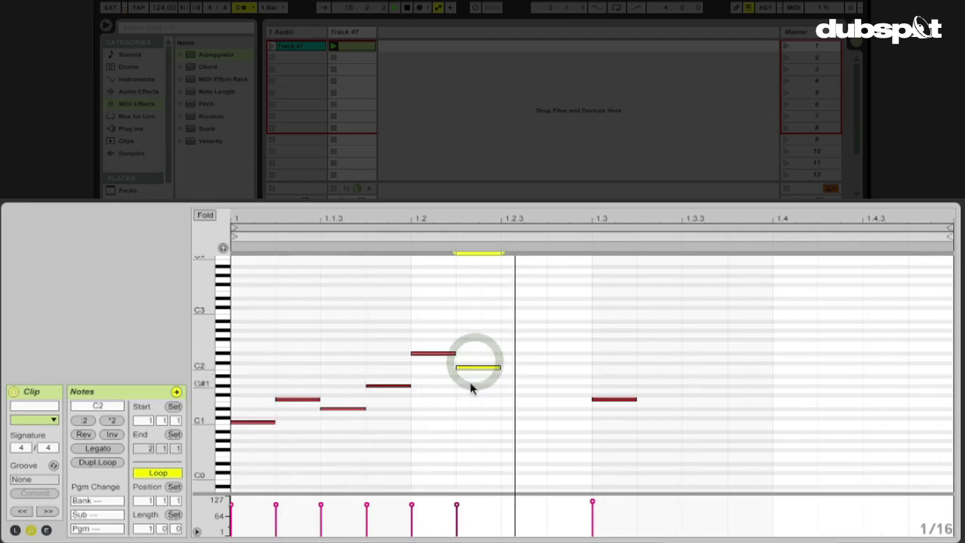
left_click_drag(476, 367, 569, 380)
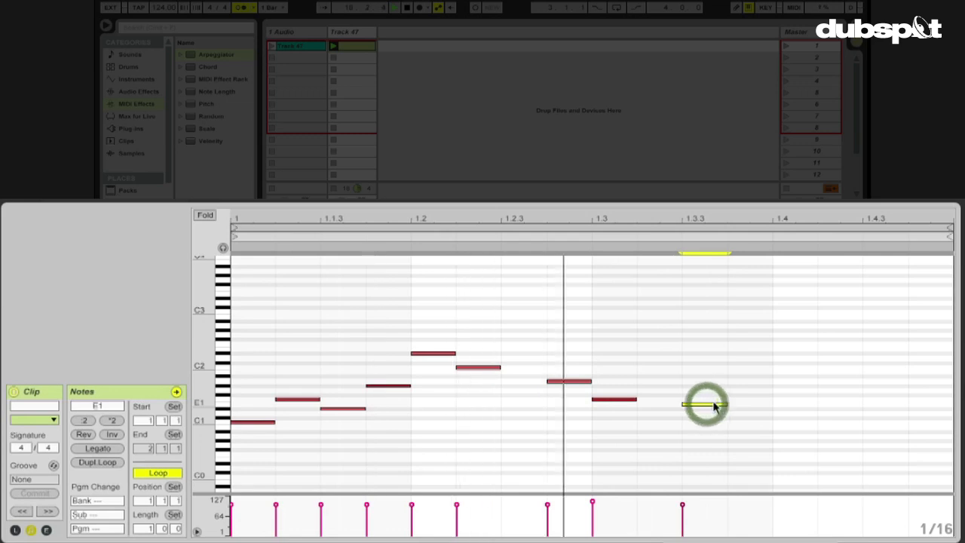
left_click_drag(705, 404, 728, 413)
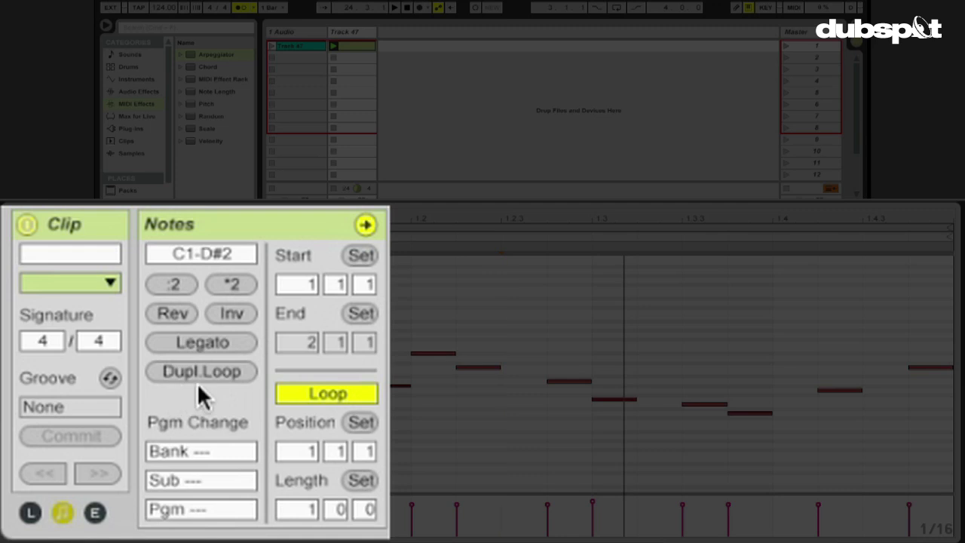
mouse_move(193, 396)
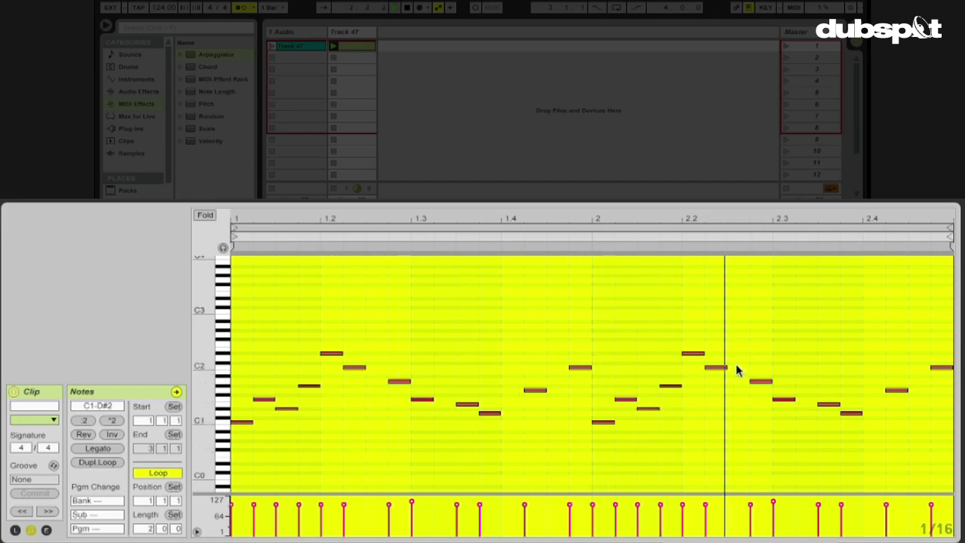
Deselect the duplicated notes and draw varied notes in bar 2, including a lower one before beat 4
left_click(735, 391)
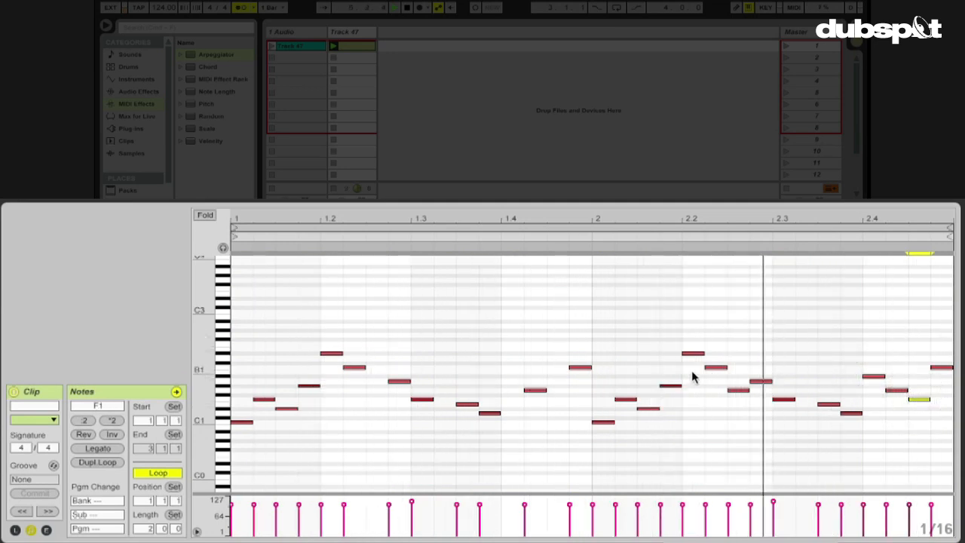
left_click(735, 399)
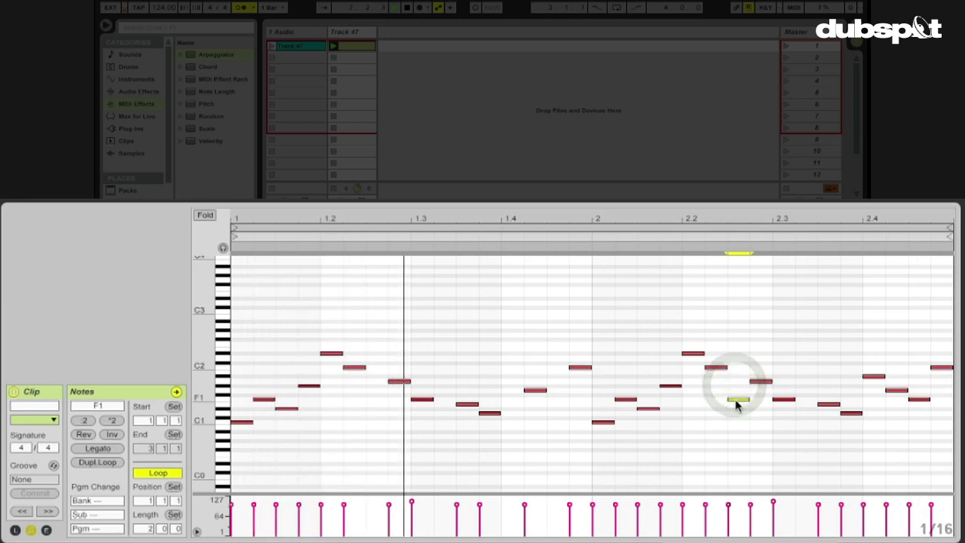
left_click(735, 400)
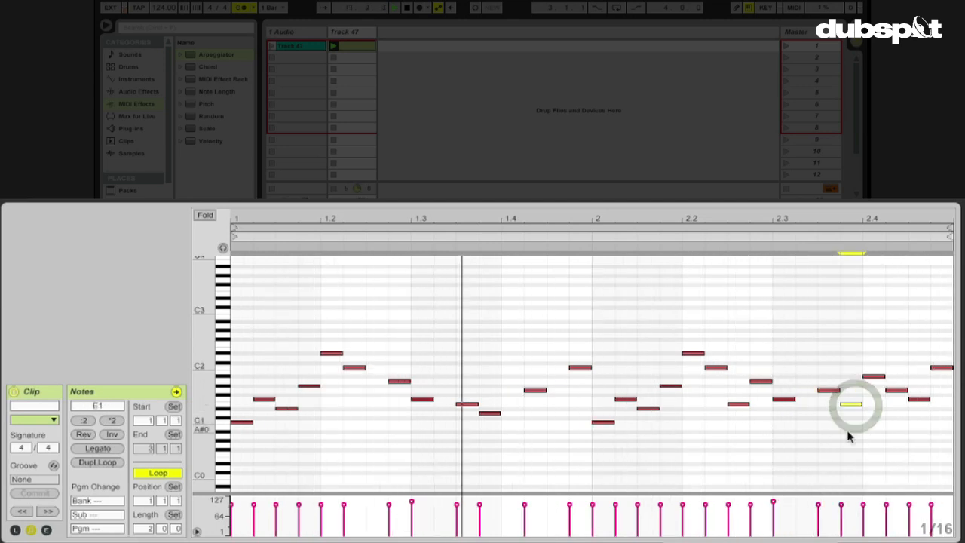
left_click(852, 405)
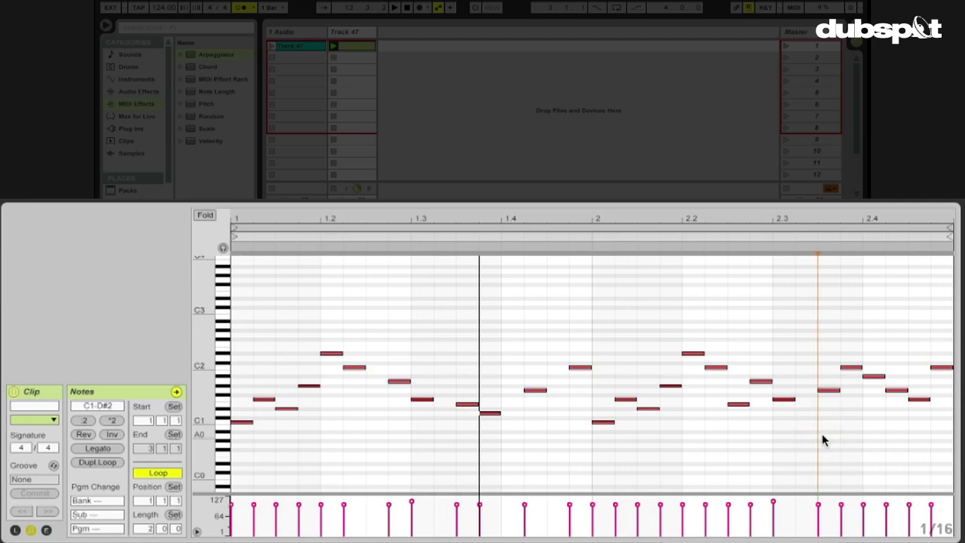
Use Dupl.Loop to double the clip to four bars, repeating the note pattern
left_click(97, 462)
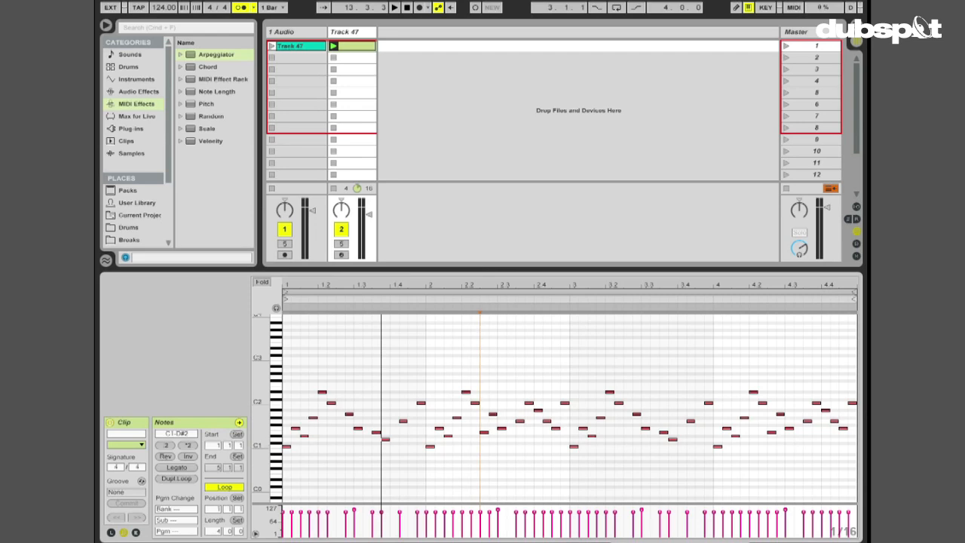
Show the device chain, set Arpeggiator Rate to 1/16, and compare it bypassed and active
double_click(217, 55)
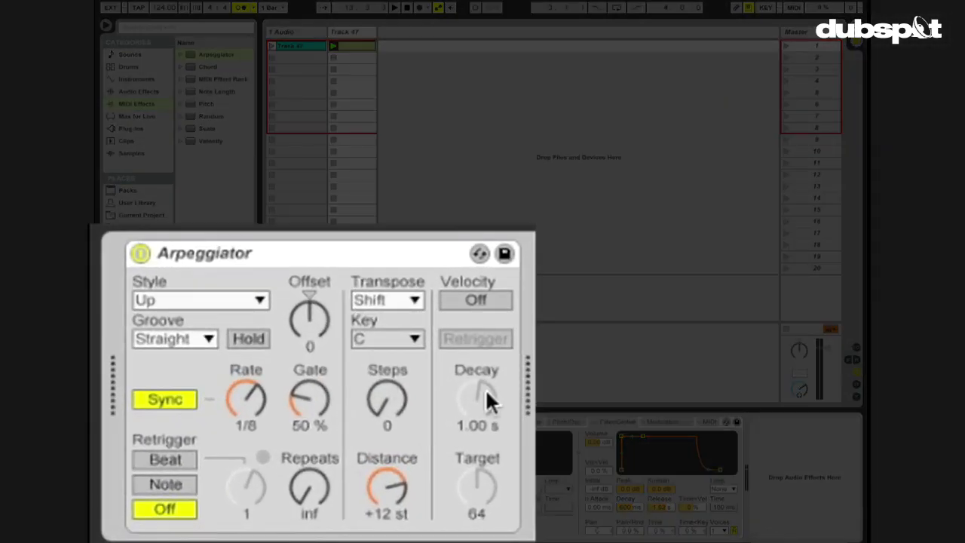
mouse_move(245, 403)
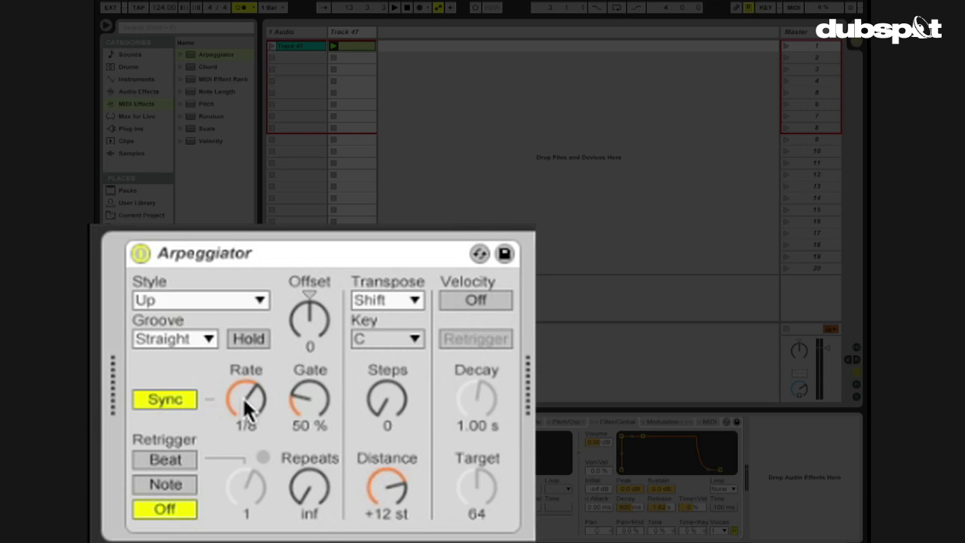
mouse_move(264, 435)
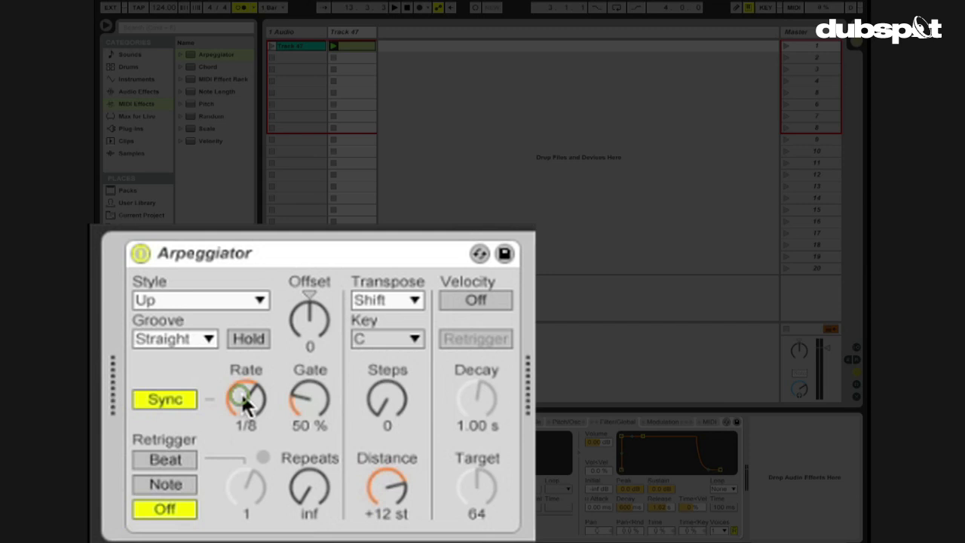
left_click_drag(246, 399, 246, 445)
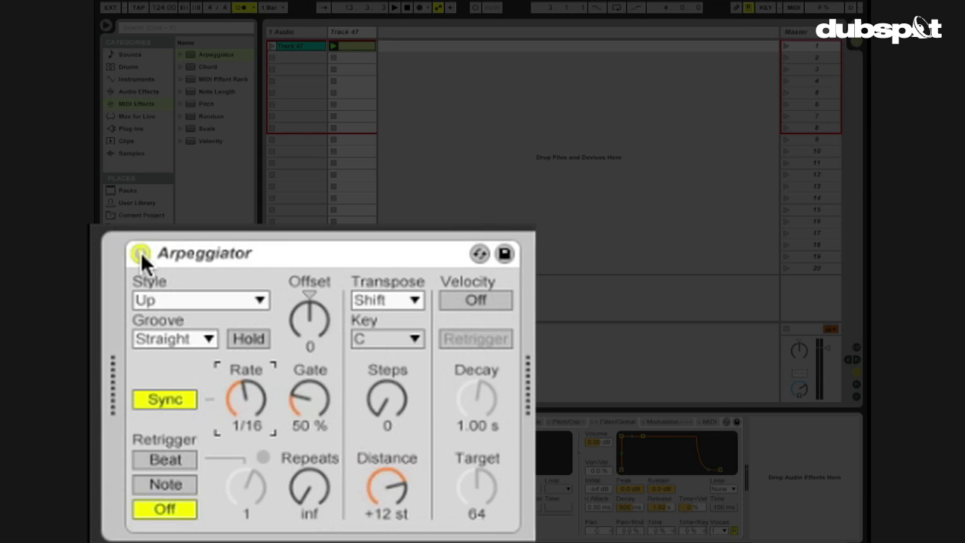
left_click(141, 254)
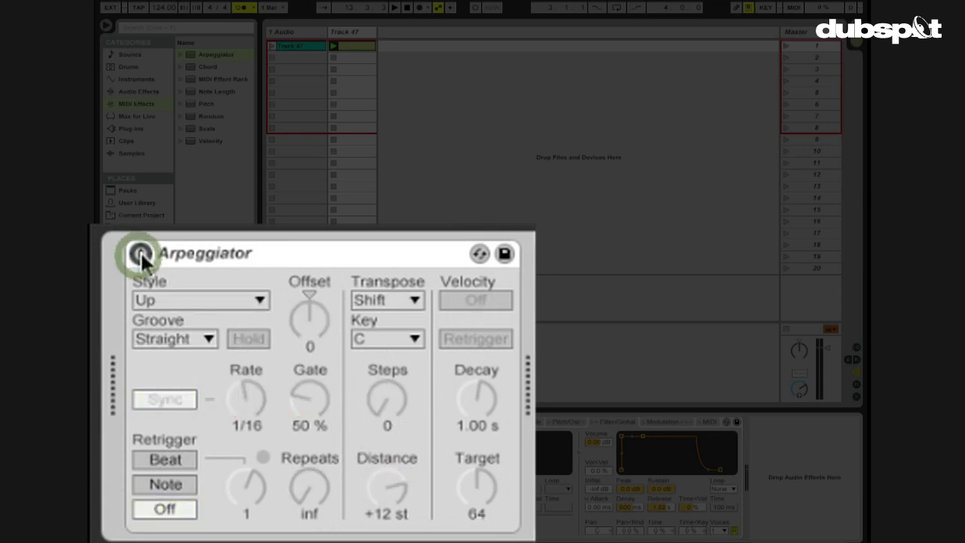
left_click(141, 254)
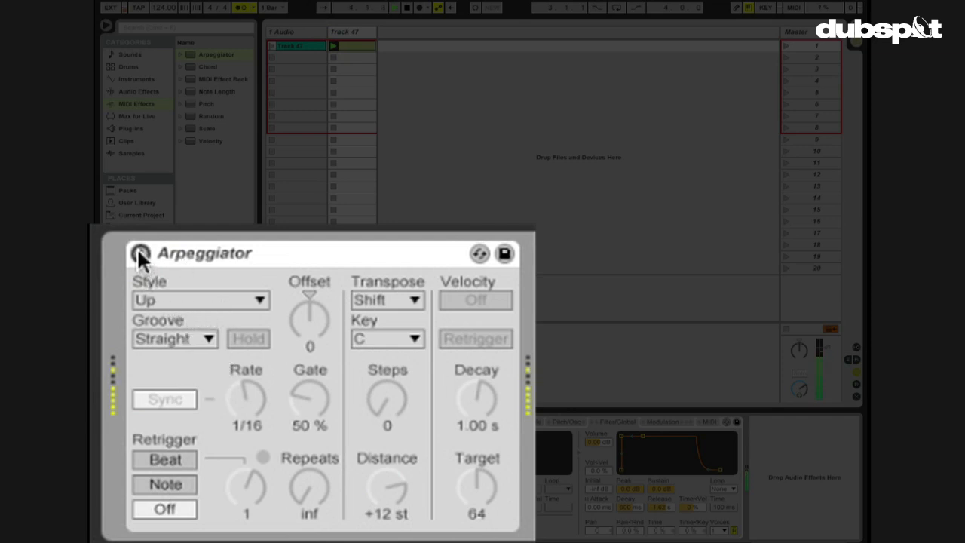
left_click(140, 254)
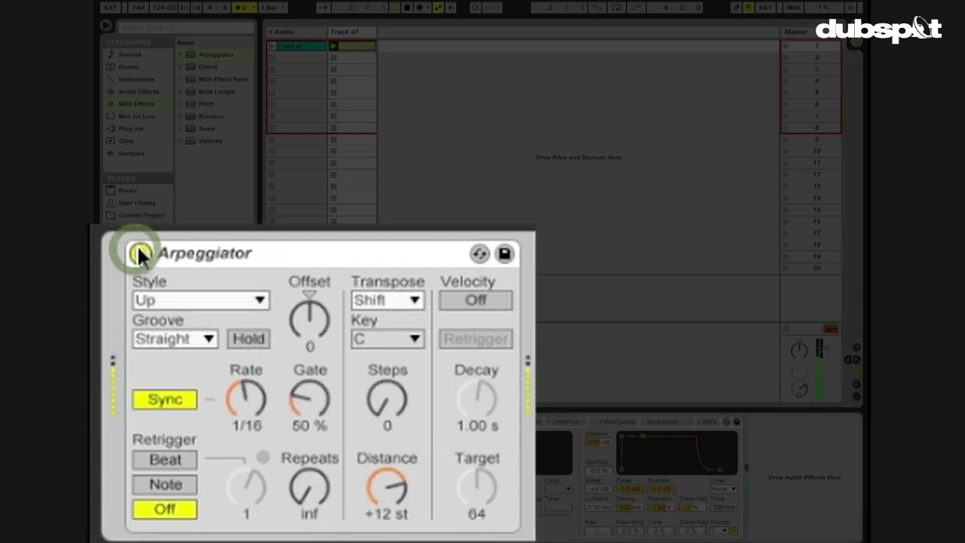
left_click(140, 254)
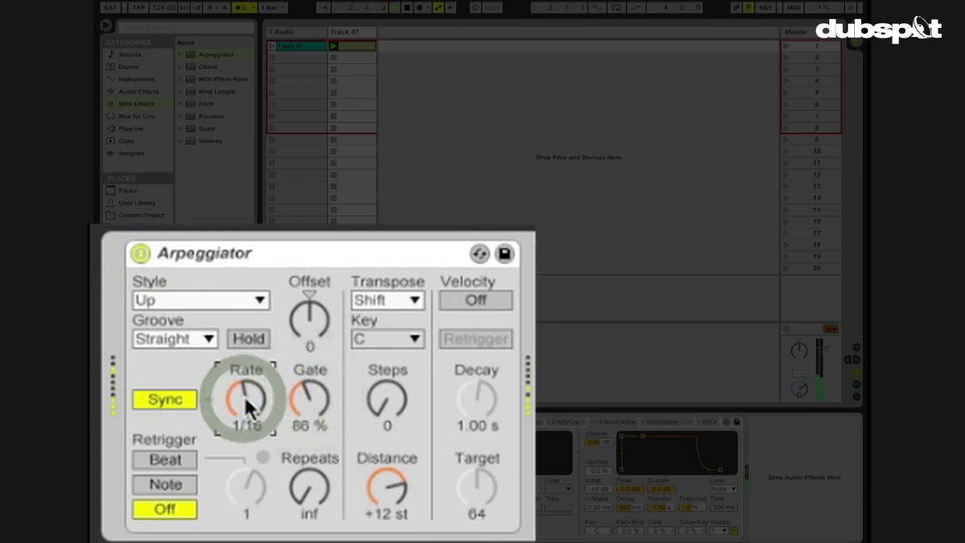
Audition Arpeggiator rates 1/12 and 1/6, then return the Rate to 1/16
left_click_drag(246, 400, 245, 385)
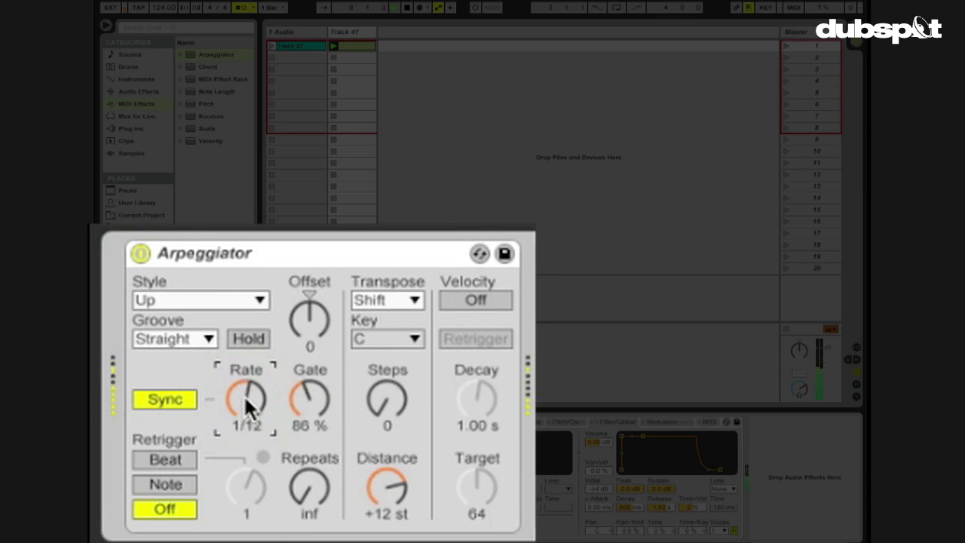
mouse_move(180, 368)
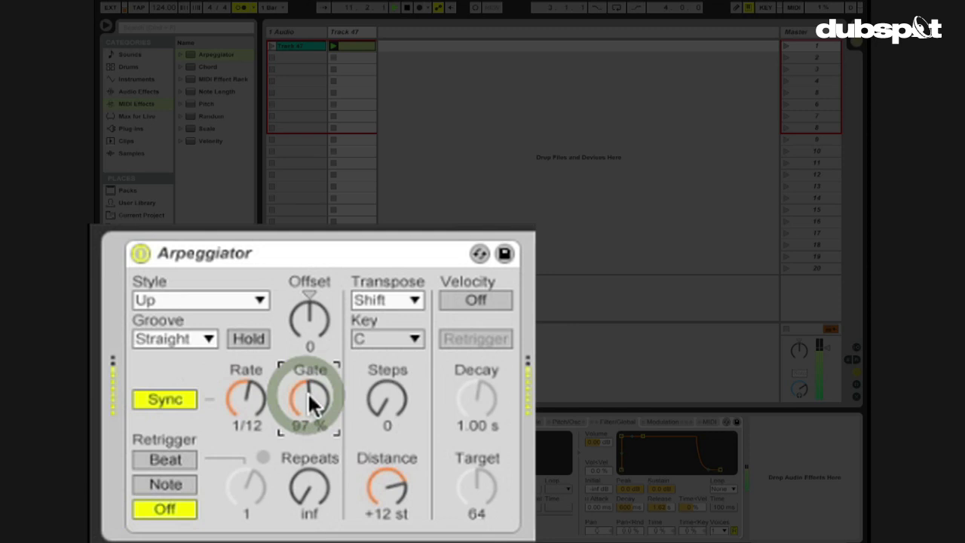
mouse_move(192, 366)
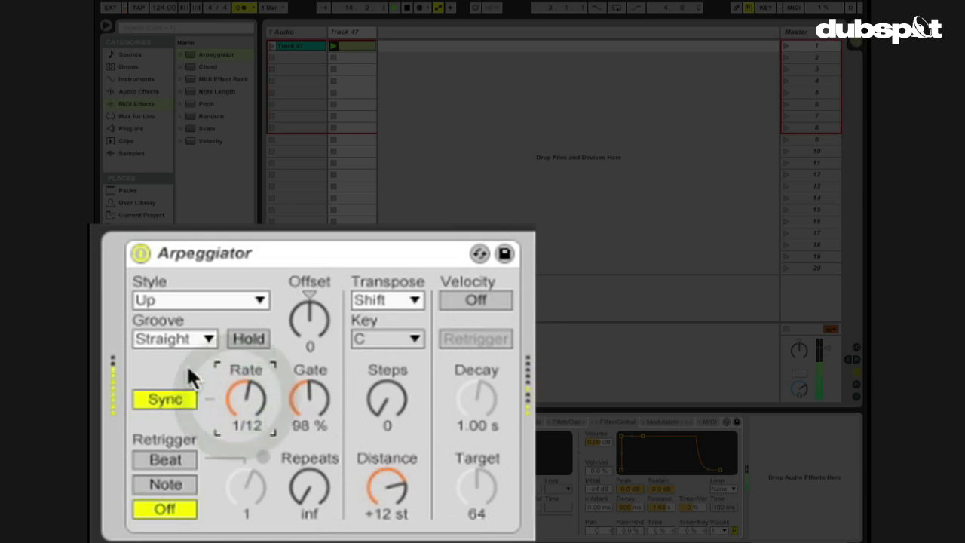
left_click_drag(246, 399, 247, 377)
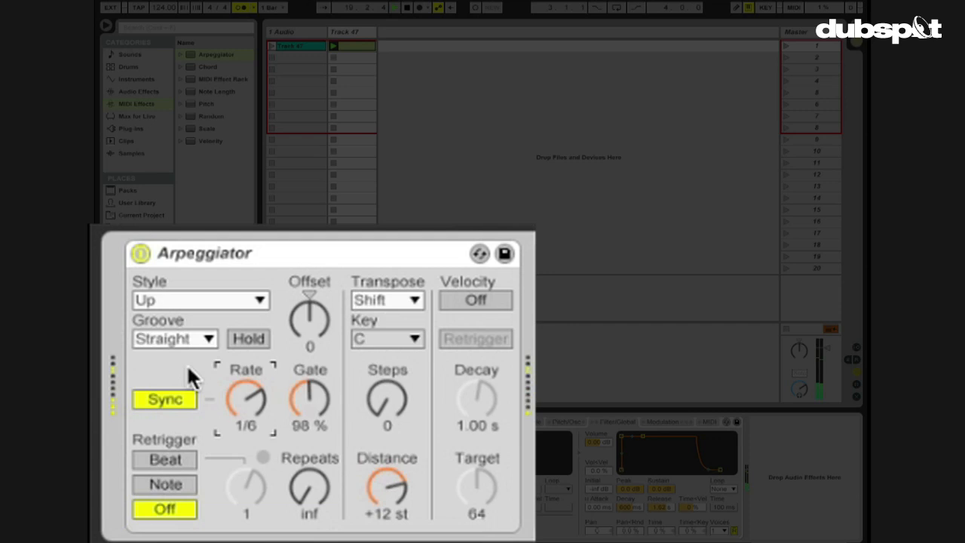
left_click_drag(246, 399, 246, 377)
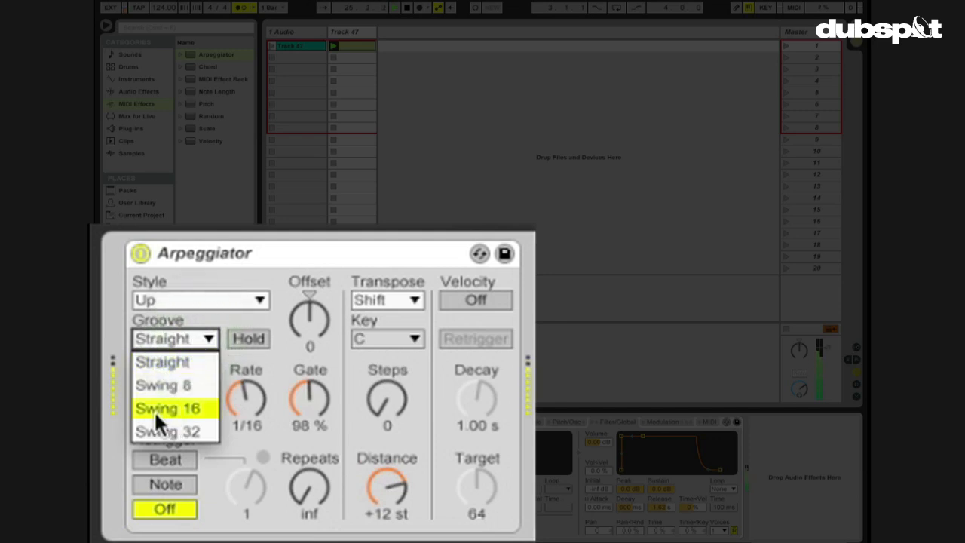
Audition the Swing 16 and Swing 8 grooves, then set the Groove back to Straight
left_click(168, 408)
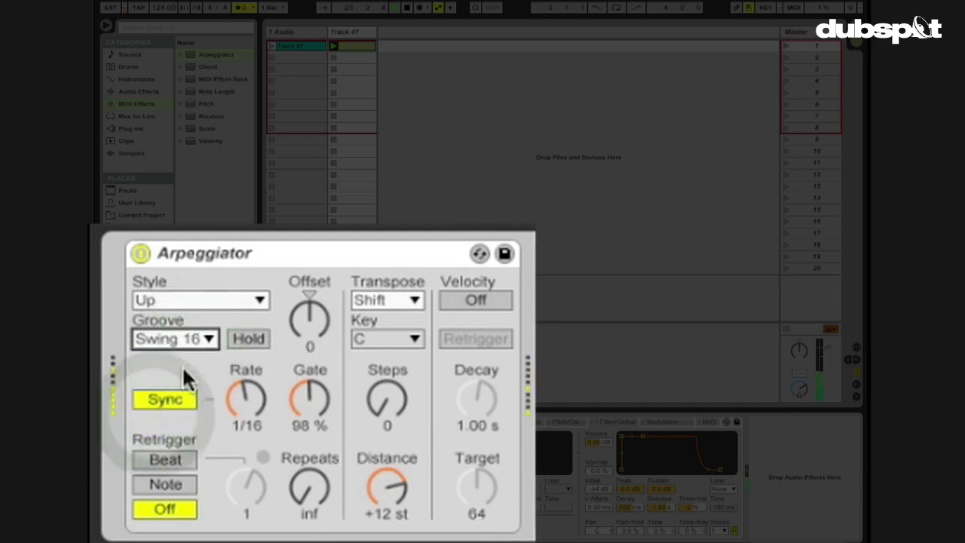
mouse_move(219, 354)
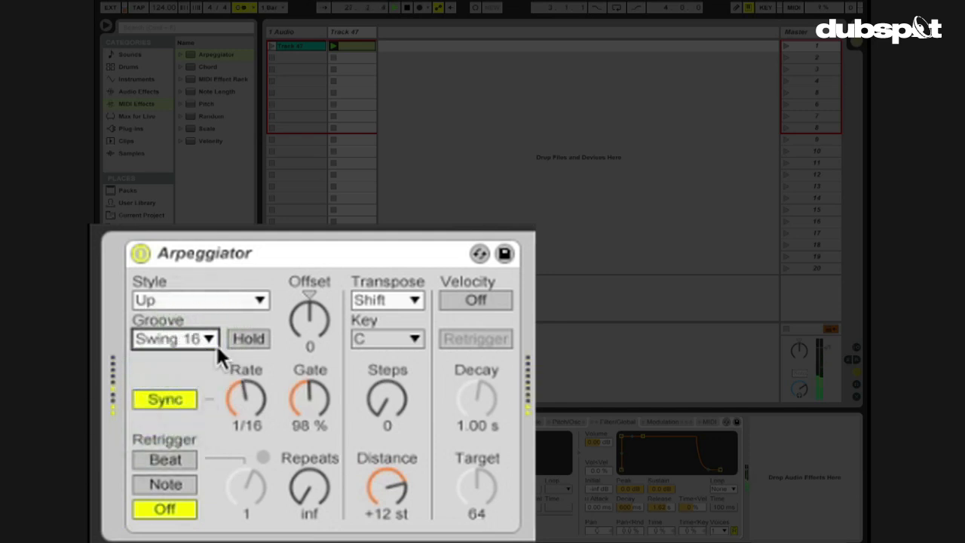
left_click(175, 338)
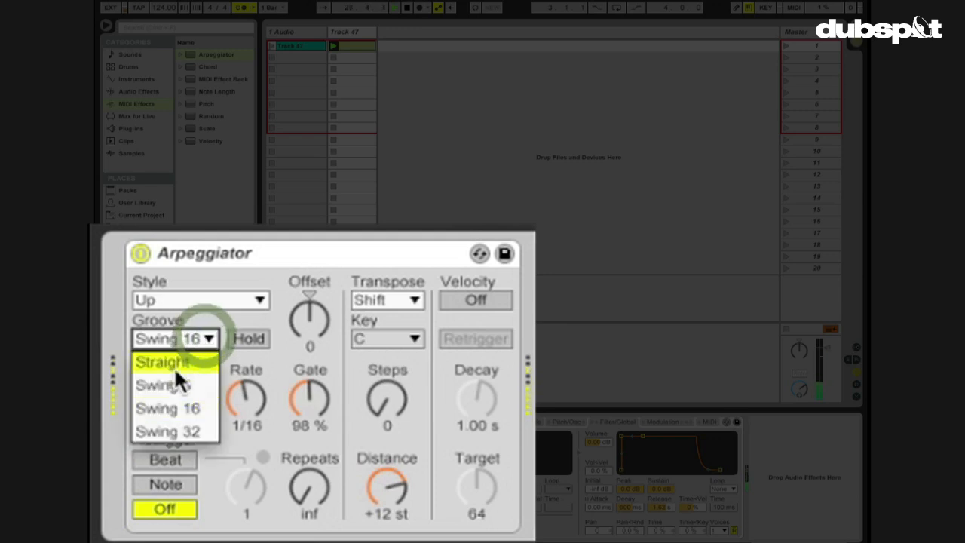
left_click(162, 385)
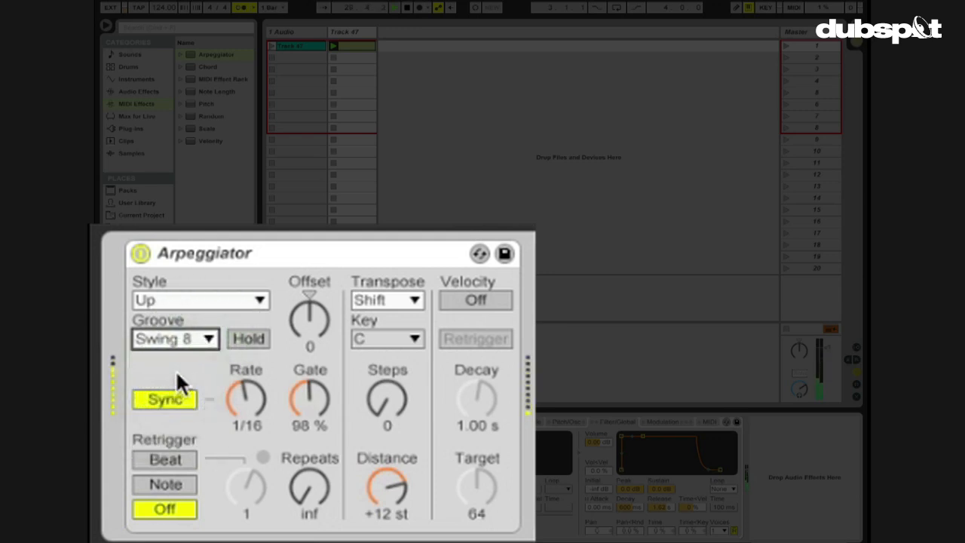
left_click(175, 338)
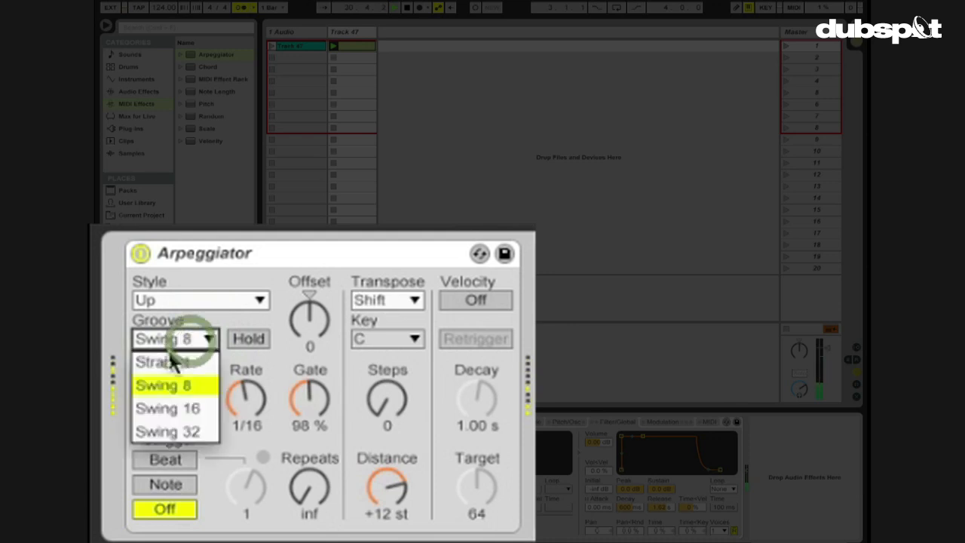
left_click(160, 362)
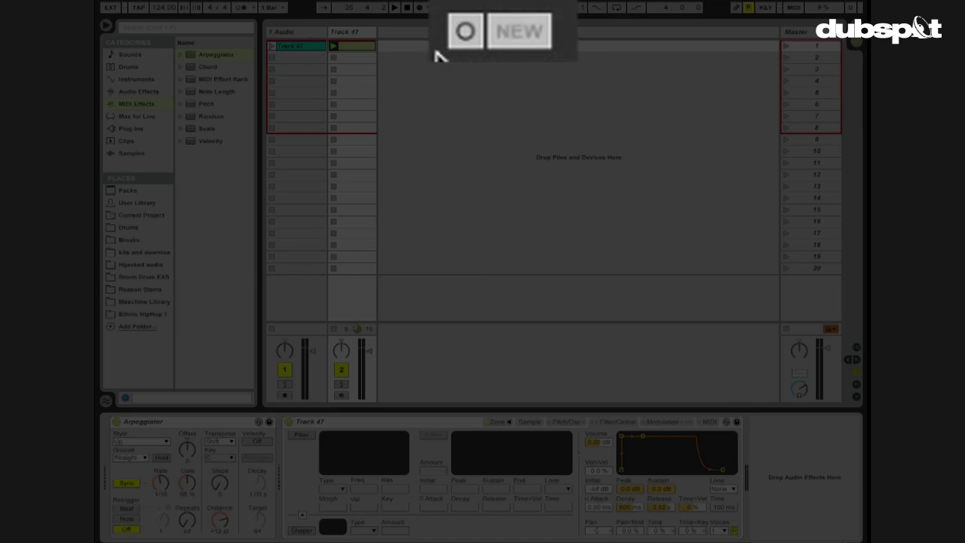
mouse_move(460, 57)
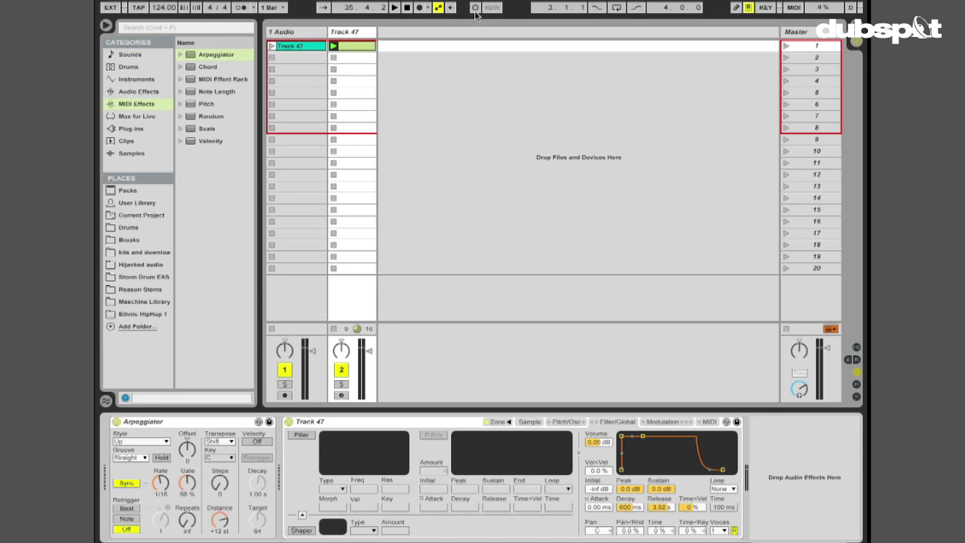
Enable Session Record and change the Arpeggiator Rate to 1/12 to record automation
left_click(475, 8)
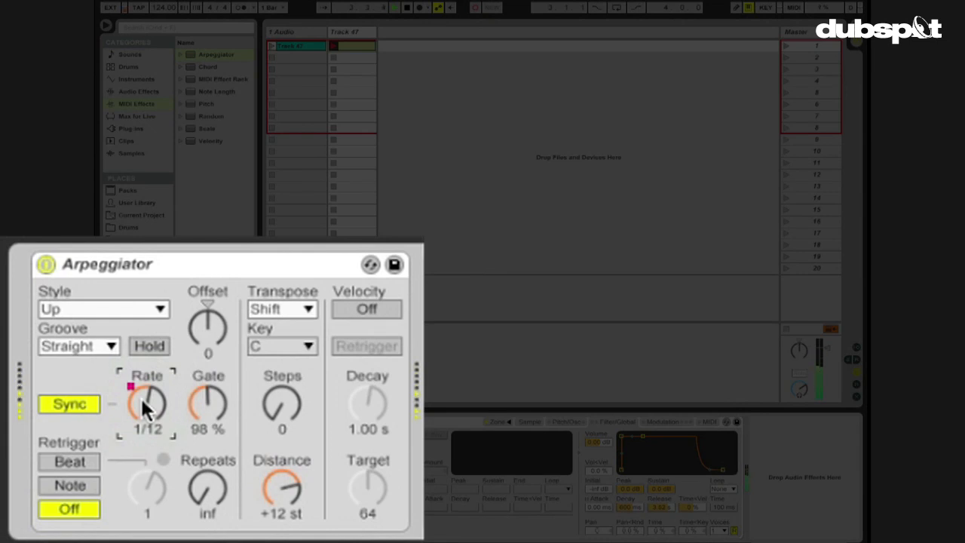
left_click_drag(147, 403, 147, 381)
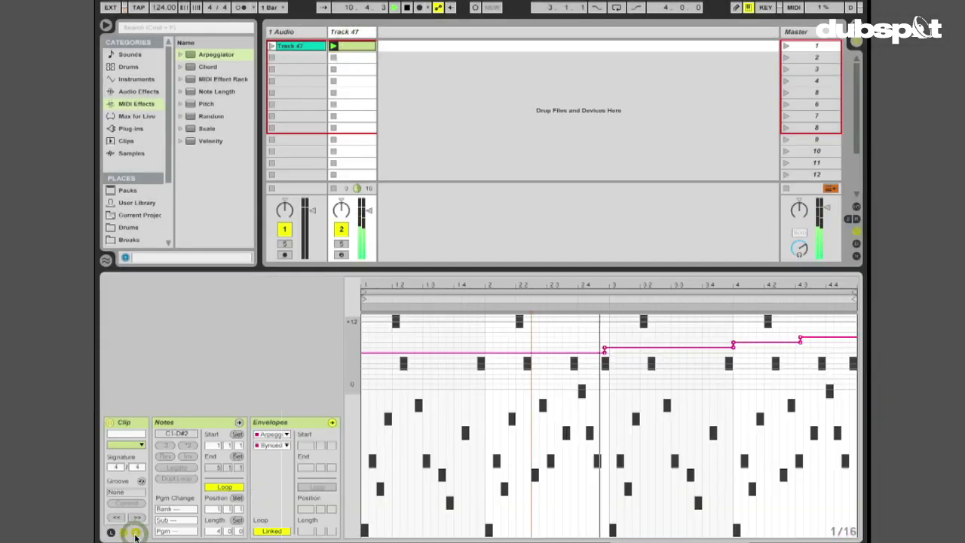
left_click(134, 532)
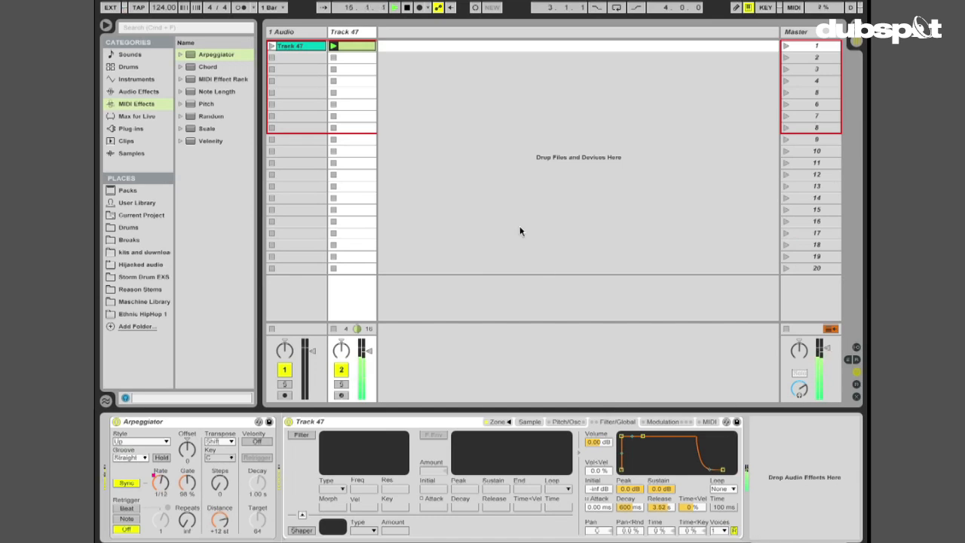
left_click(395, 6)
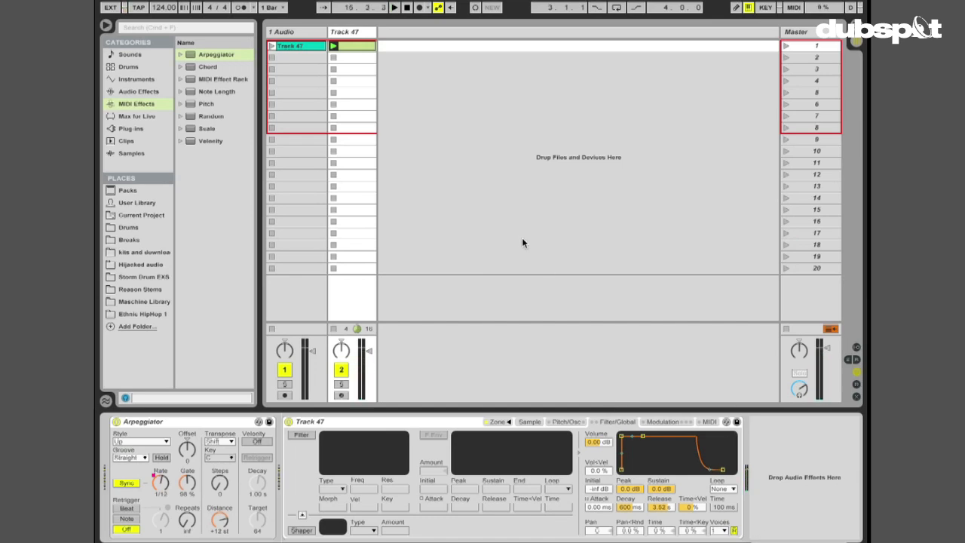